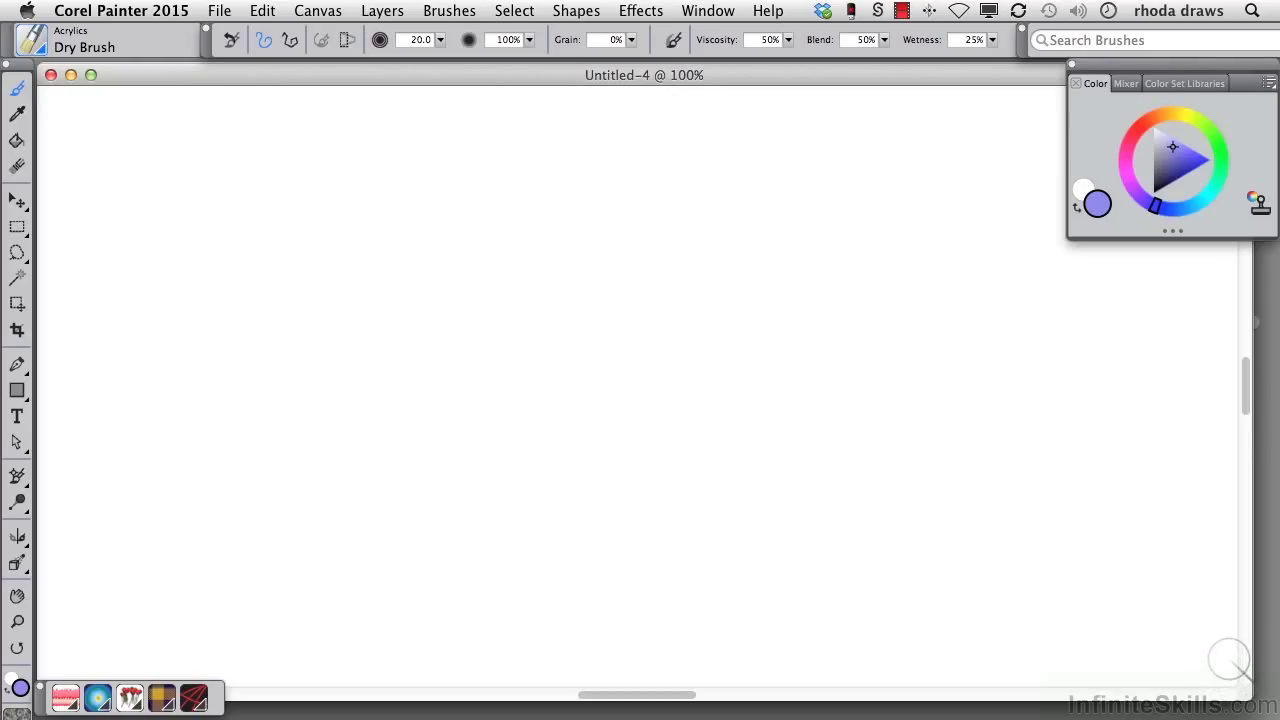
mouse_move(44, 52)
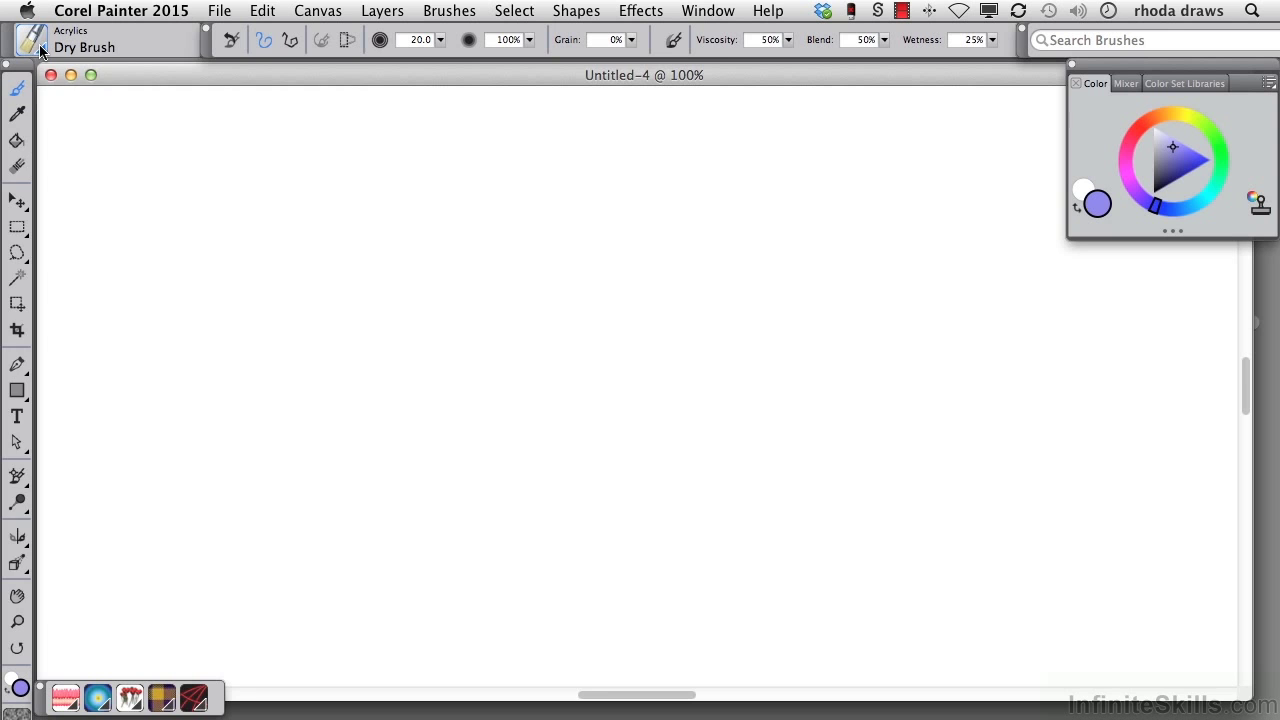
- Show the Brush Library panel listing categories and Acrylics variants
click(32, 40)
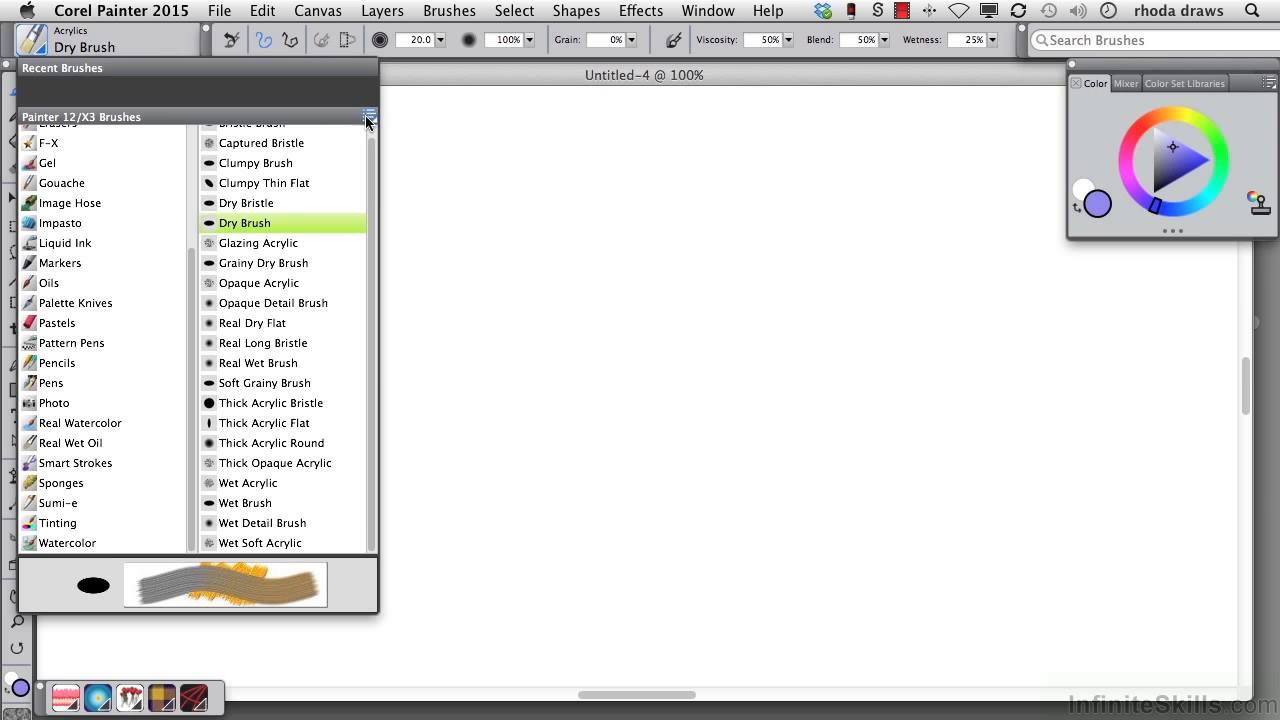
- Load the Painter 2015 Brushes library and choose the Particles Flow Water Effect brush
click(368, 116)
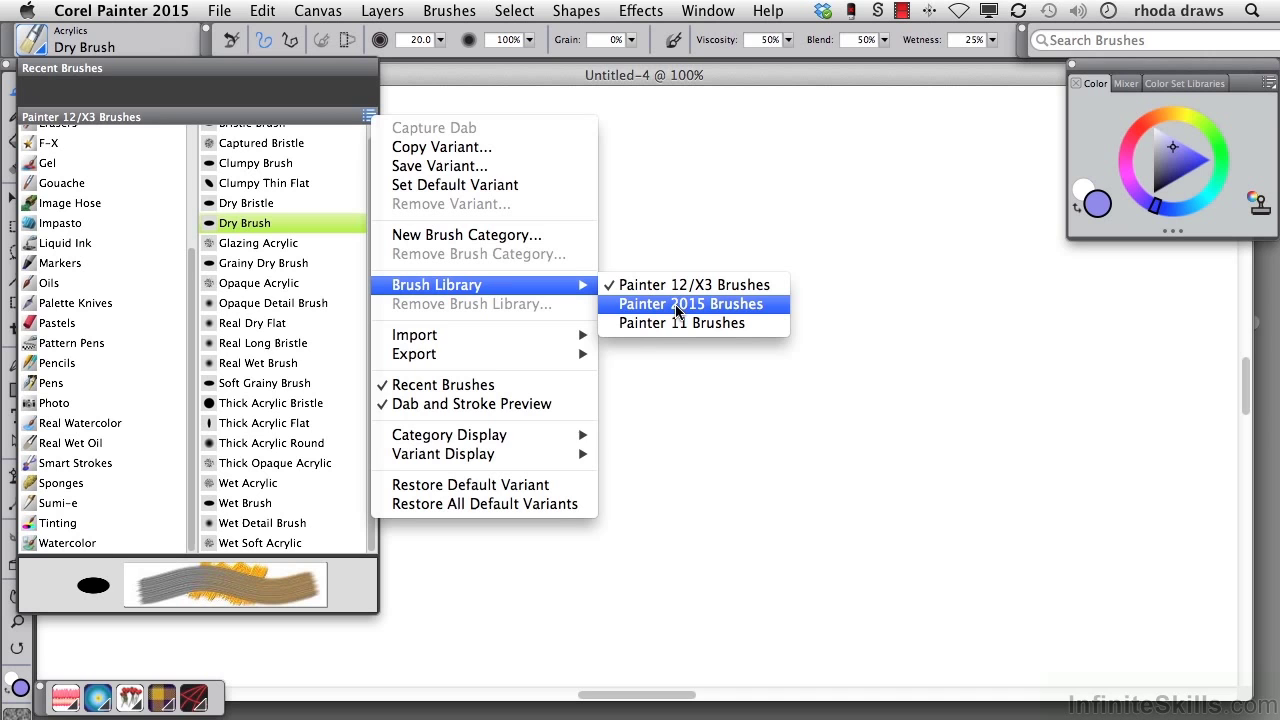
click(692, 304)
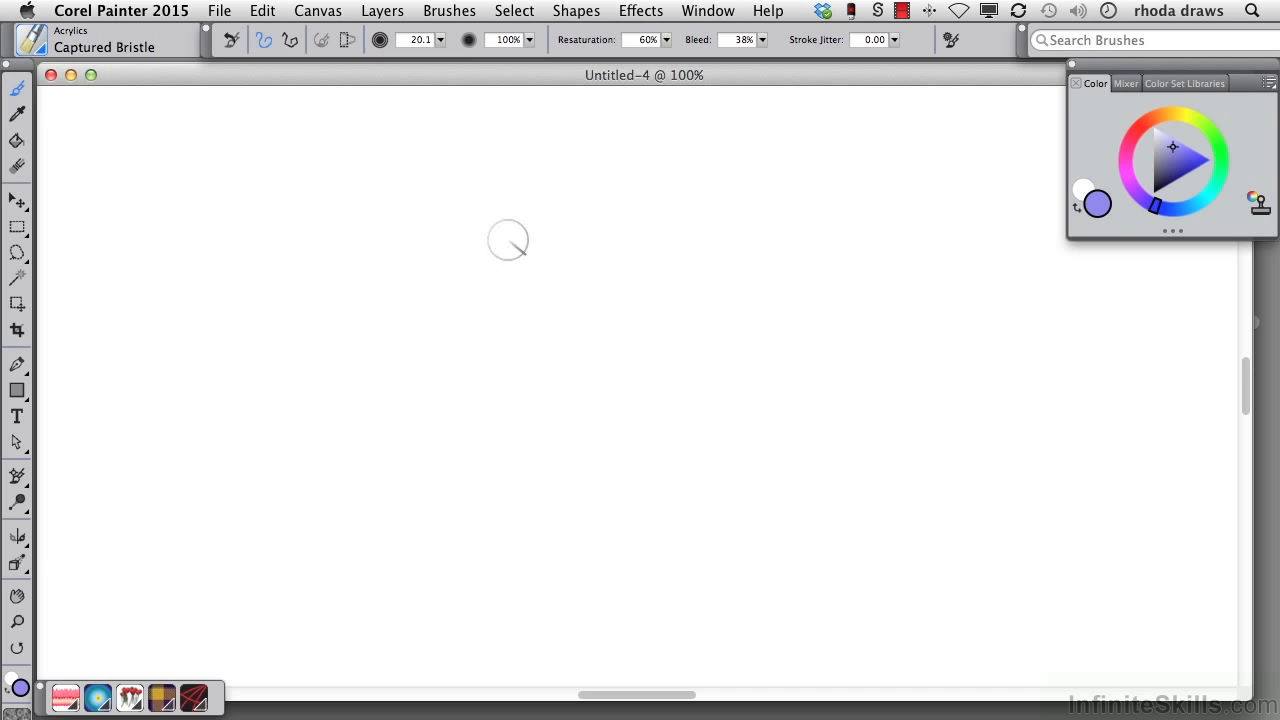
click(264, 302)
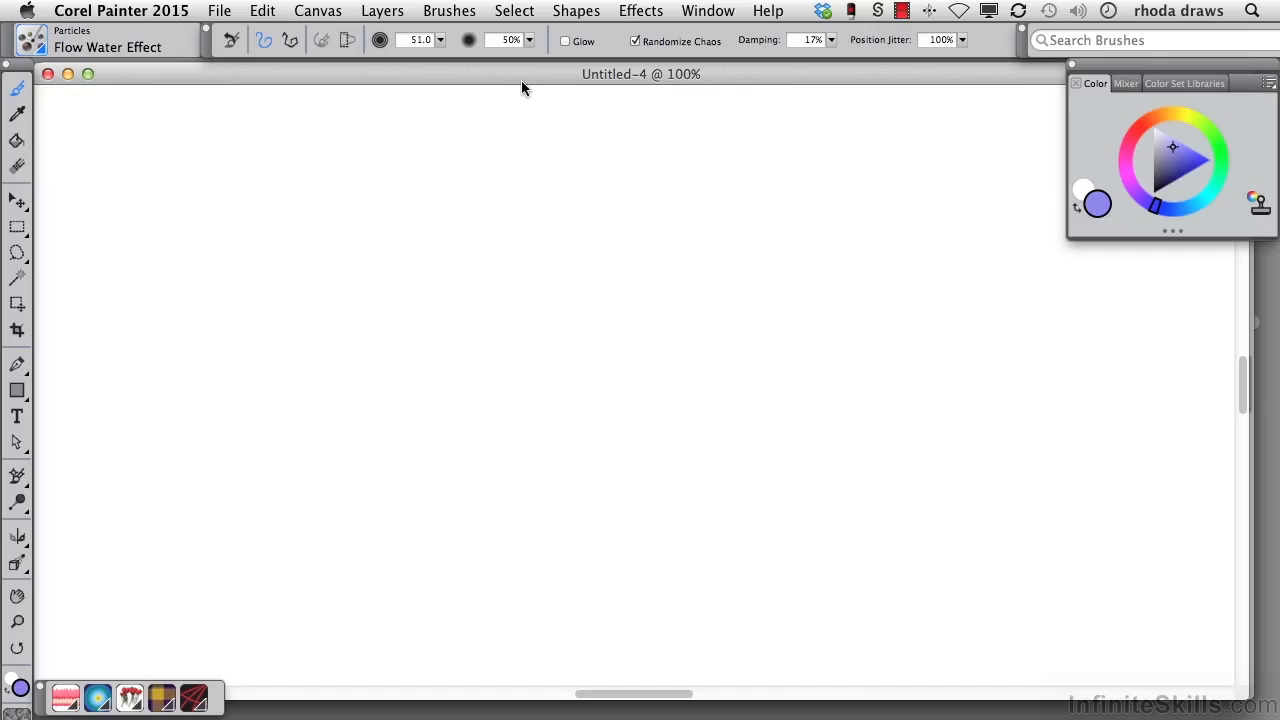
- Create a new black canvas and import the Particles-stroke.pal custom palette
click(212, 12)
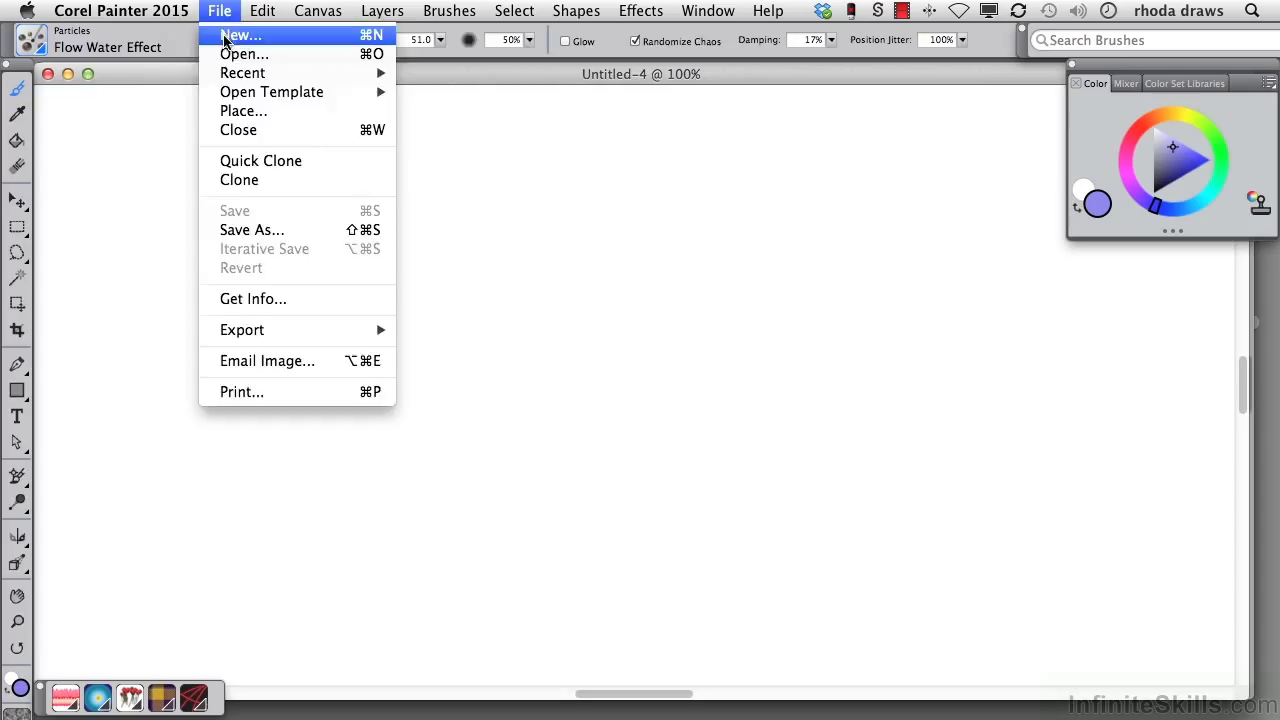
click(234, 36)
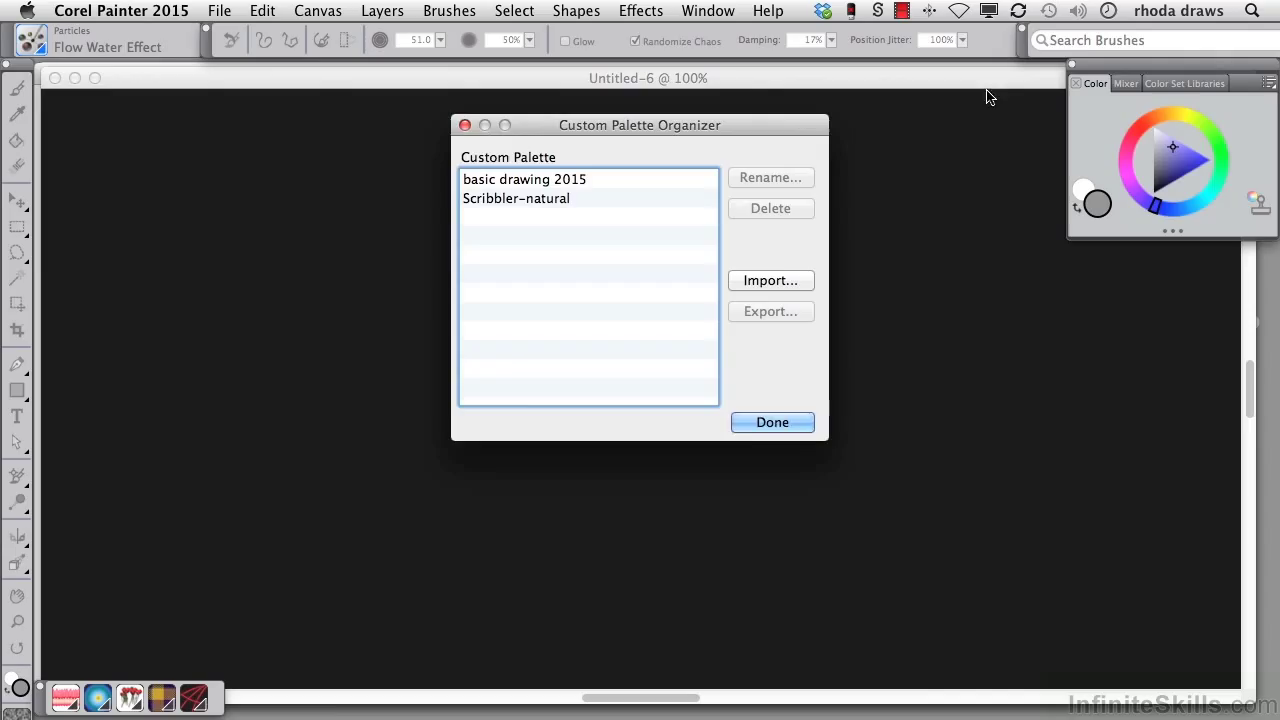
click(770, 280)
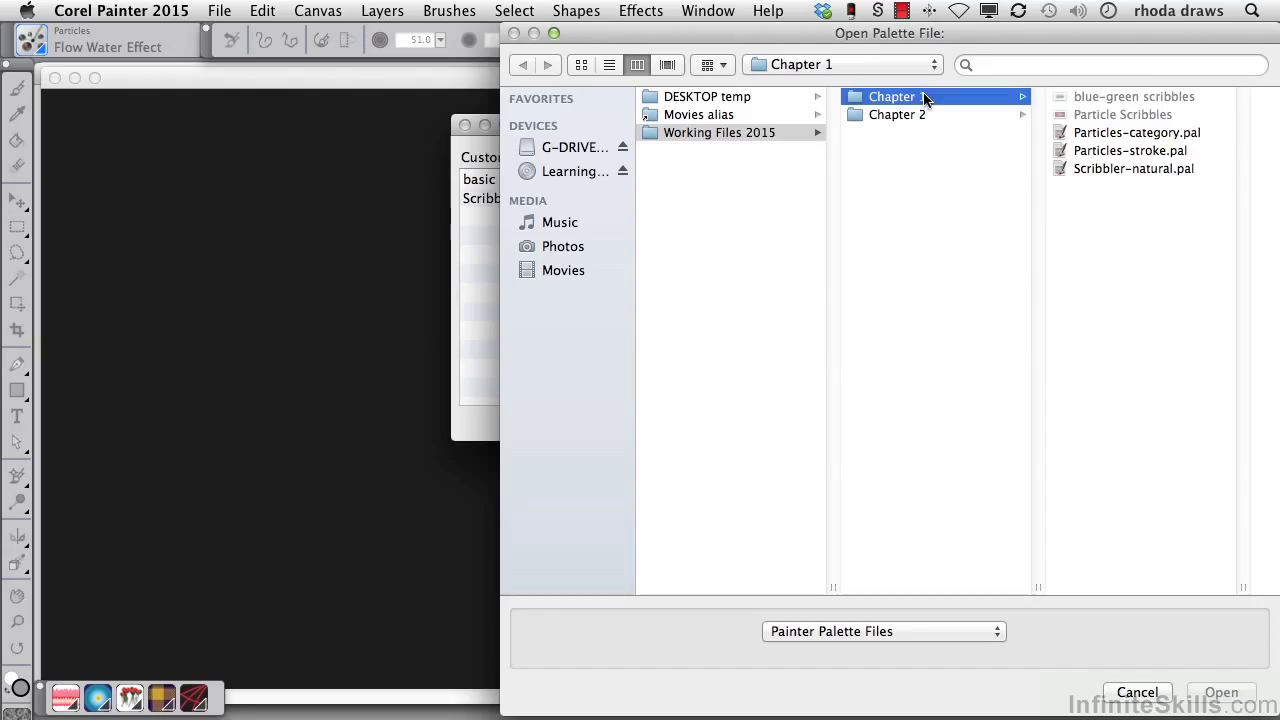
click(1228, 692)
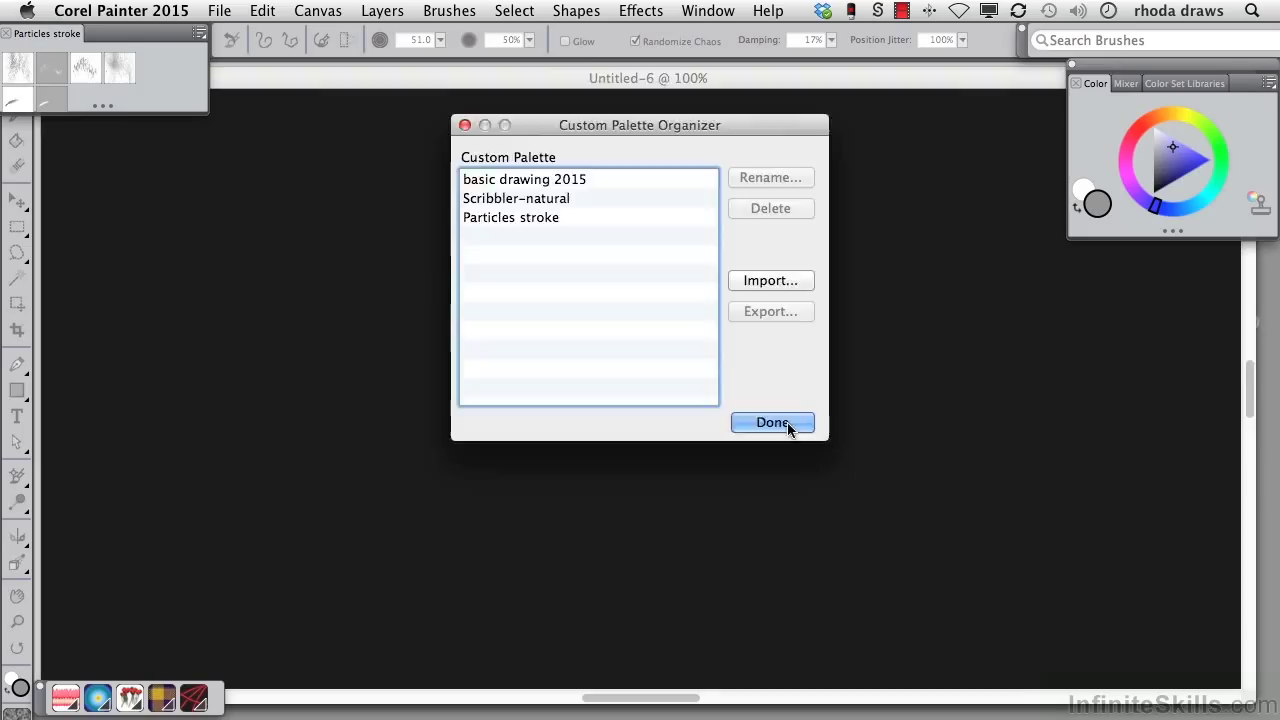
- Finish the Custom Palette Organizer so the Particles stroke palette is ready for painting
click(772, 424)
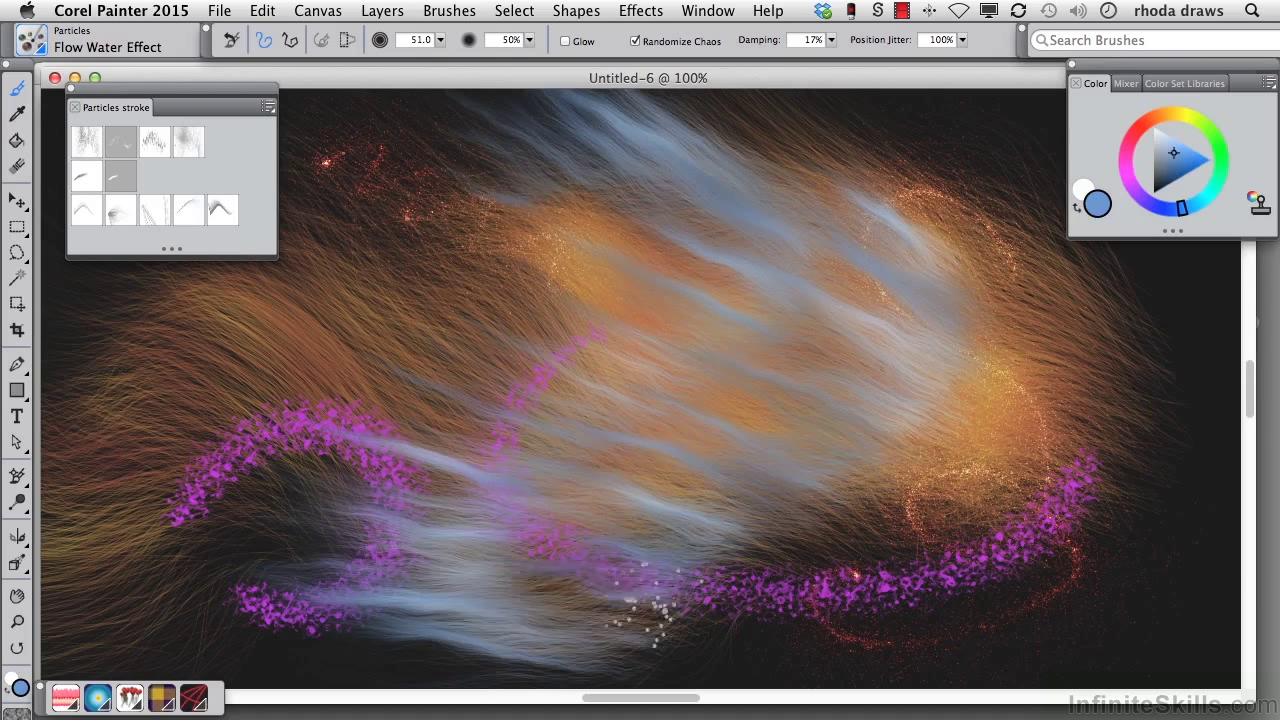
click(120, 12)
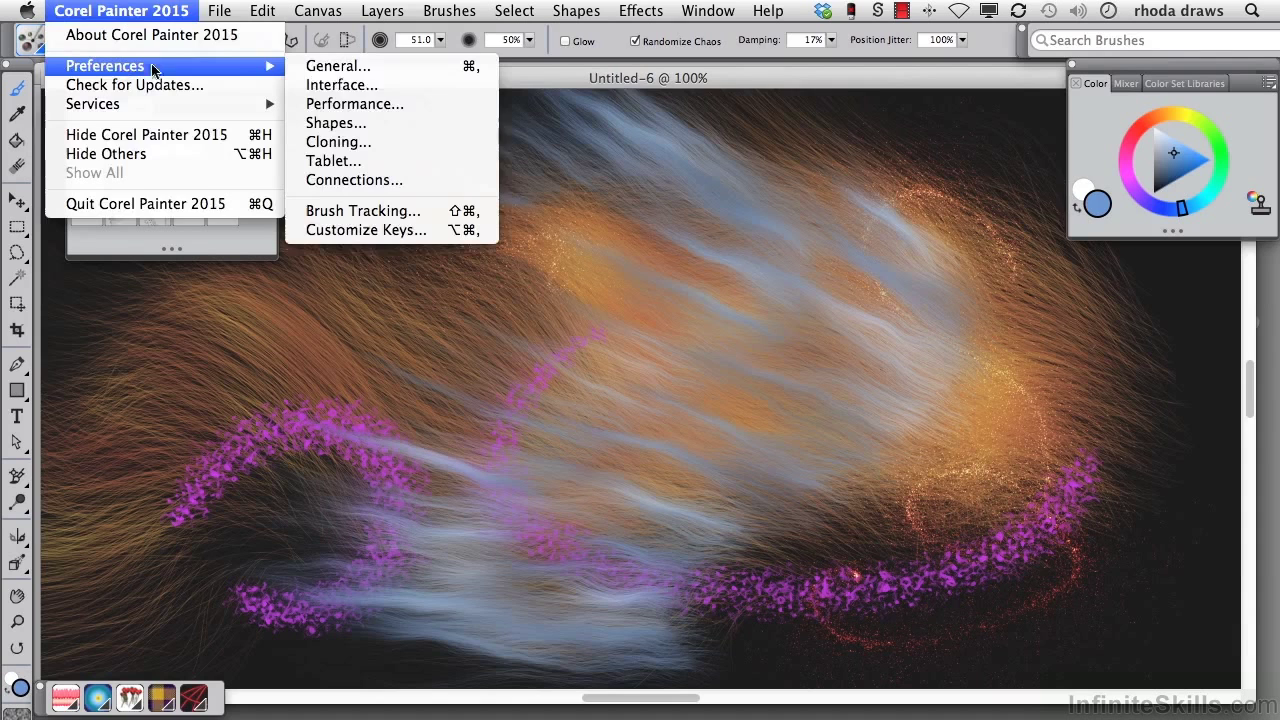
click(340, 84)
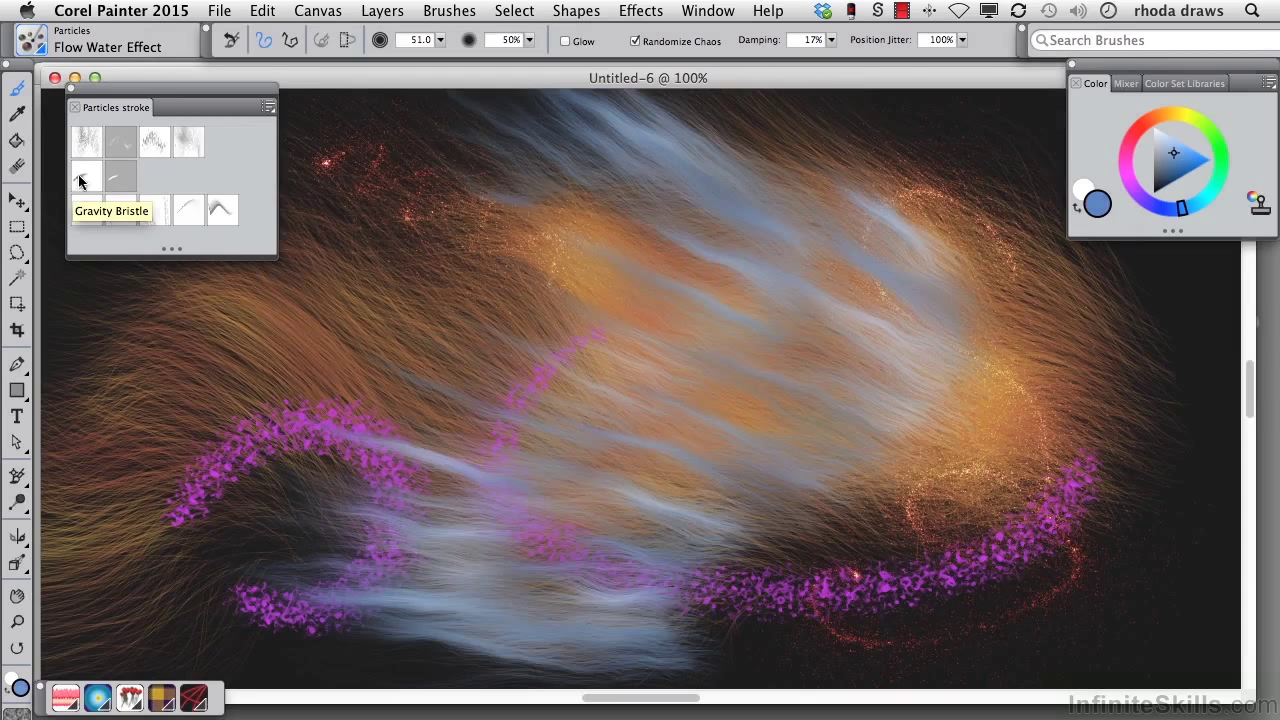
- Paint pale blue swirls with Gravity Bristle, then choose Gravity Deco Streamline
click(84, 178)
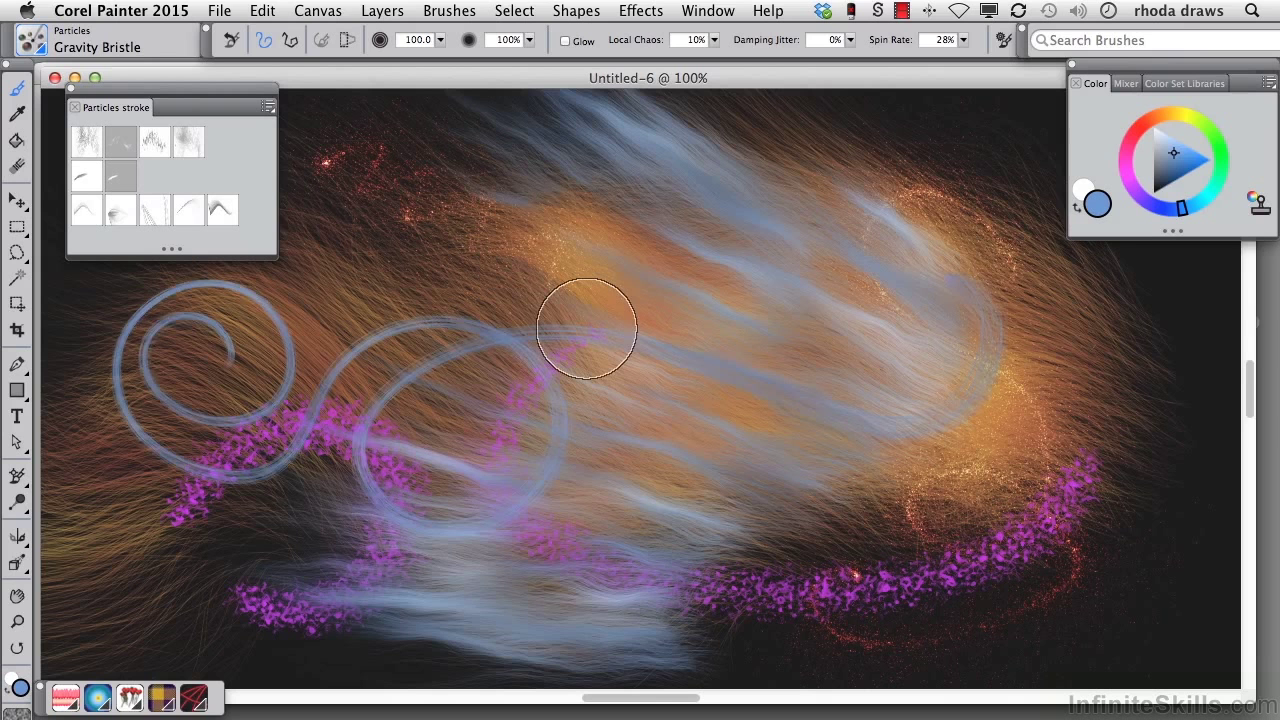
mouse_move(116, 180)
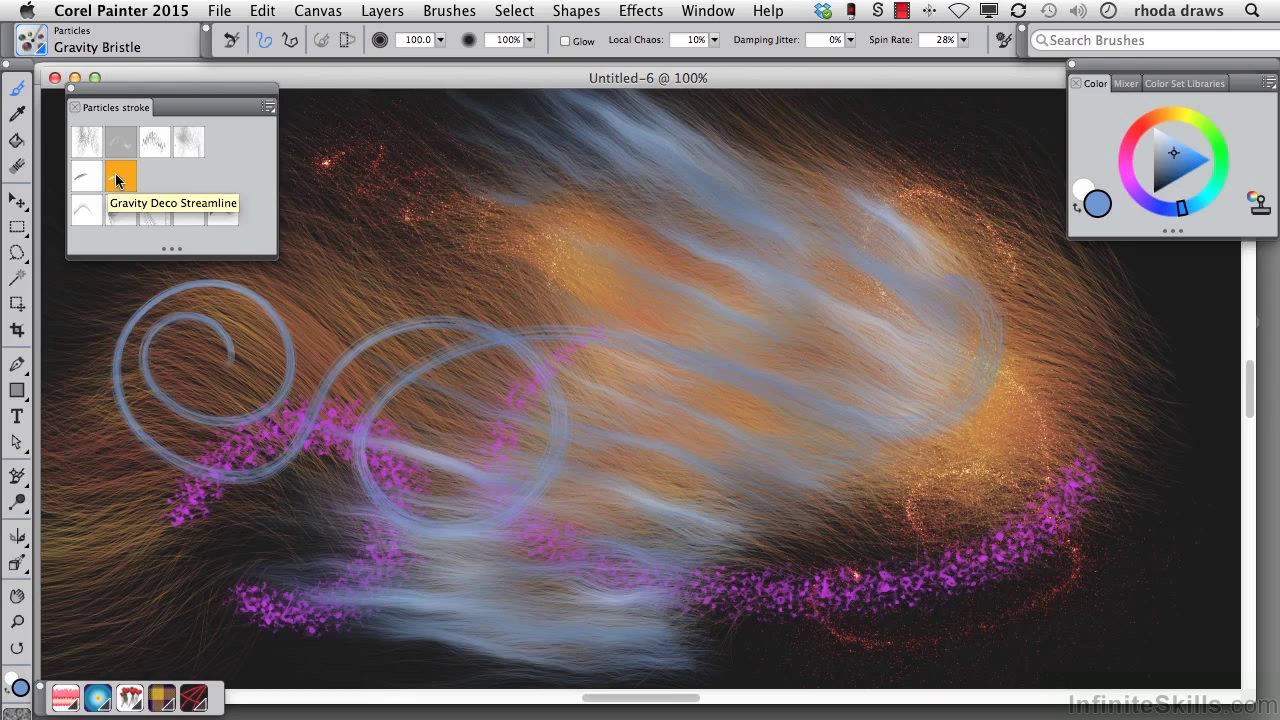
click(118, 174)
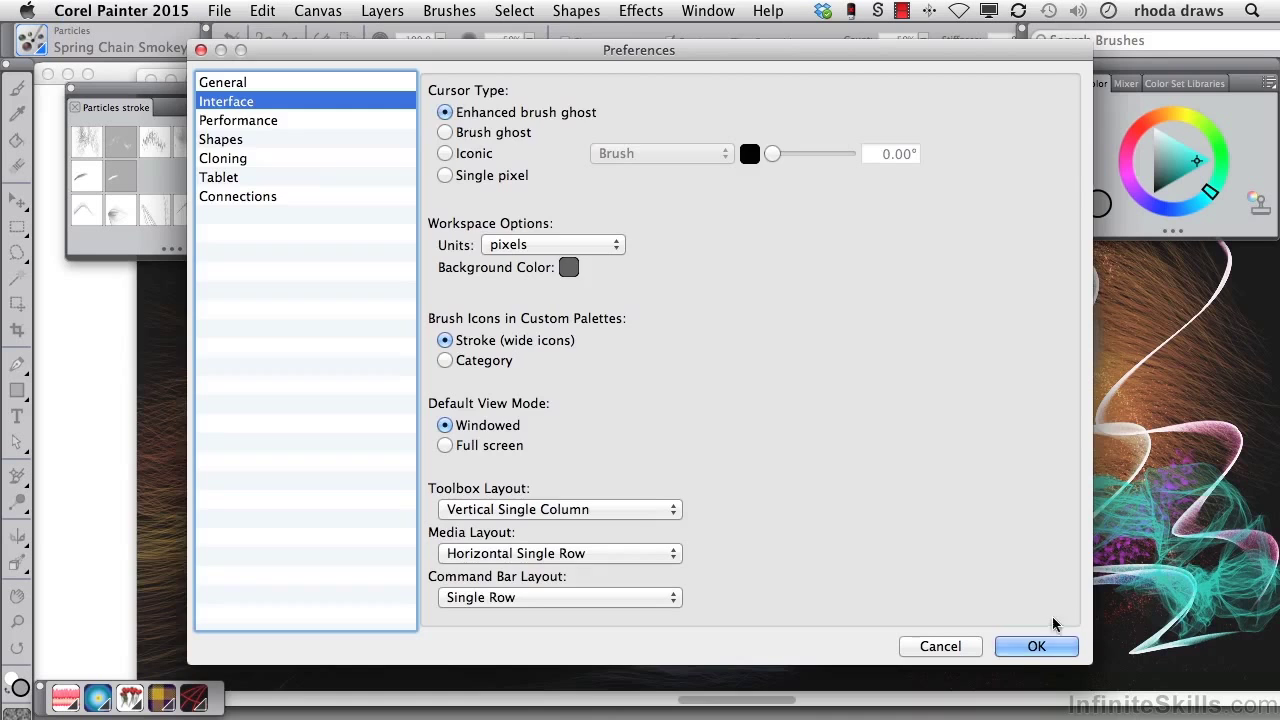
- Confirm the Interface preferences with Brush Icons in Custom Palettes checked
click(1036, 648)
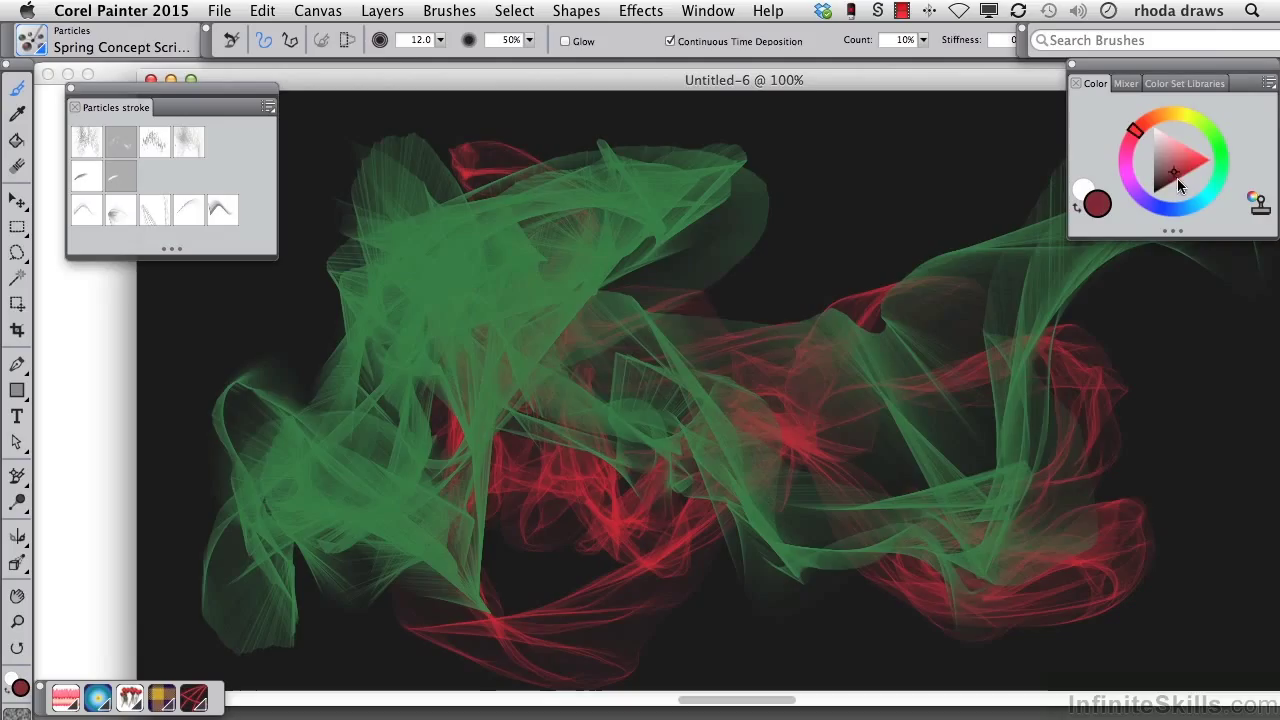
- Choose a red paint colour from the Color wheel for the spring strokes
click(1184, 164)
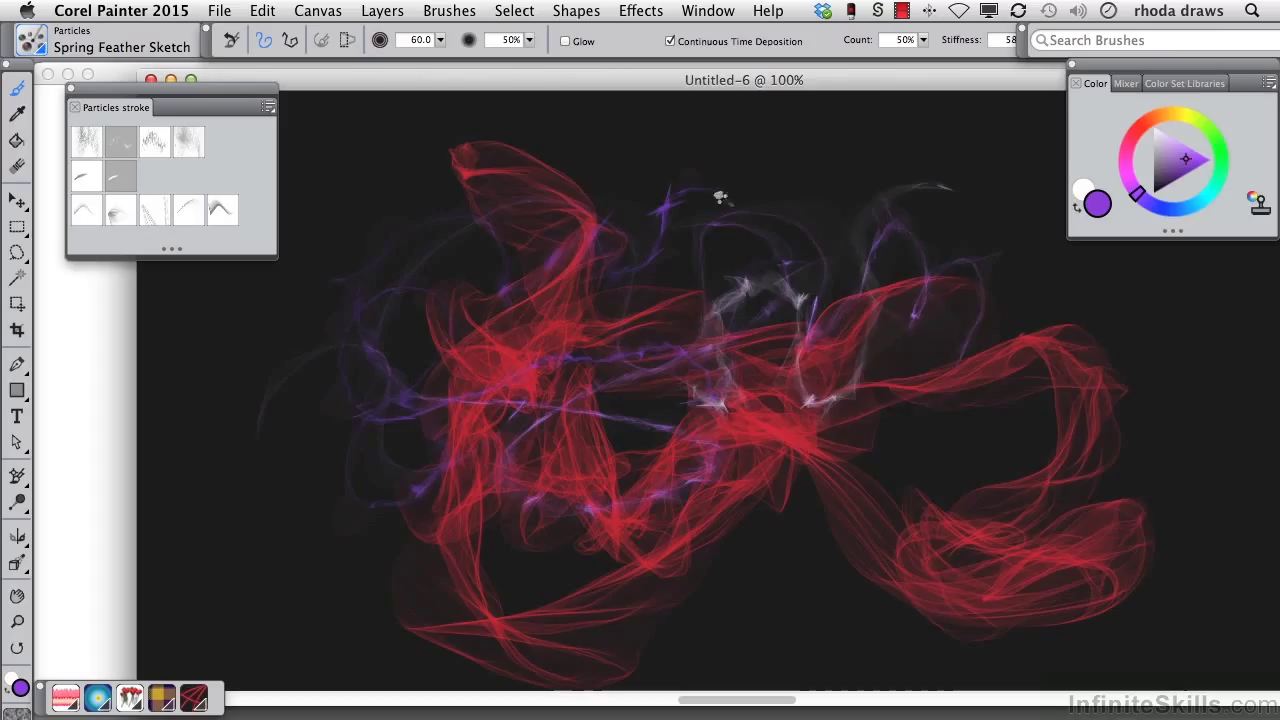
- Make Spring Silk Ribbon the active brush from the Particles stroke palette
click(222, 210)
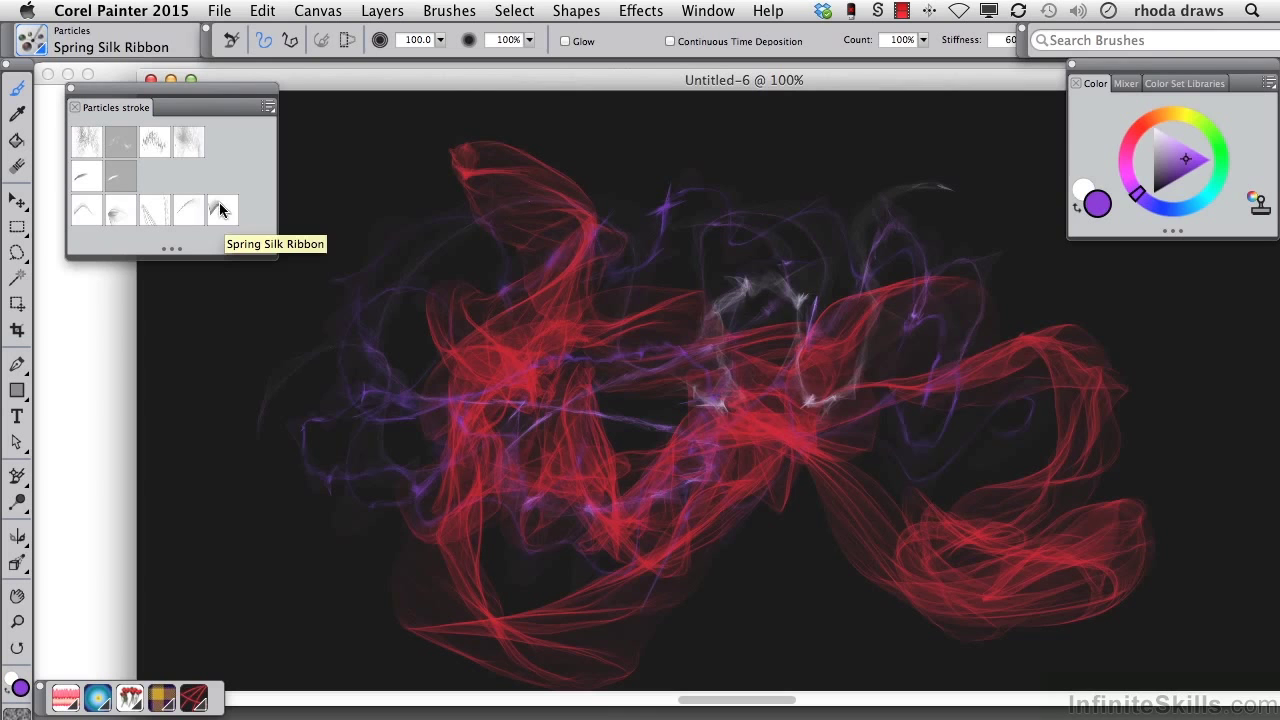